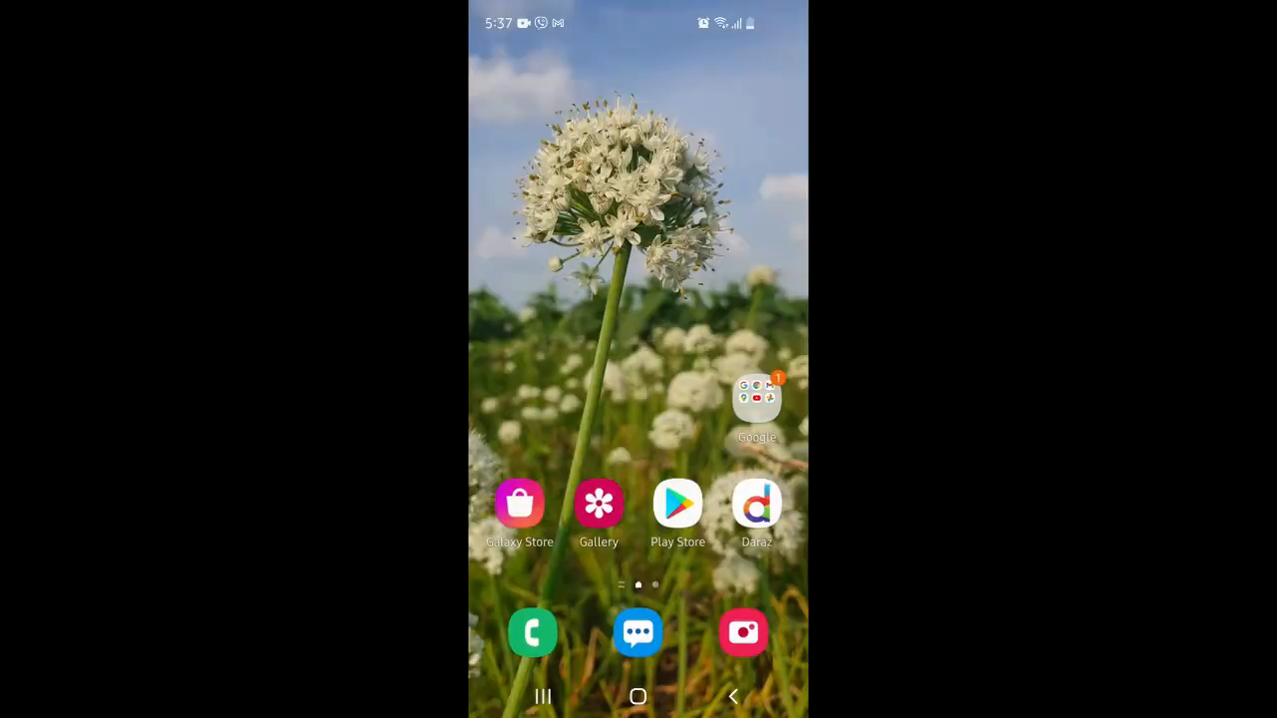
Find Smart Life via the recent 'smart life' Play Store search and launch the installed app.
click(678, 502)
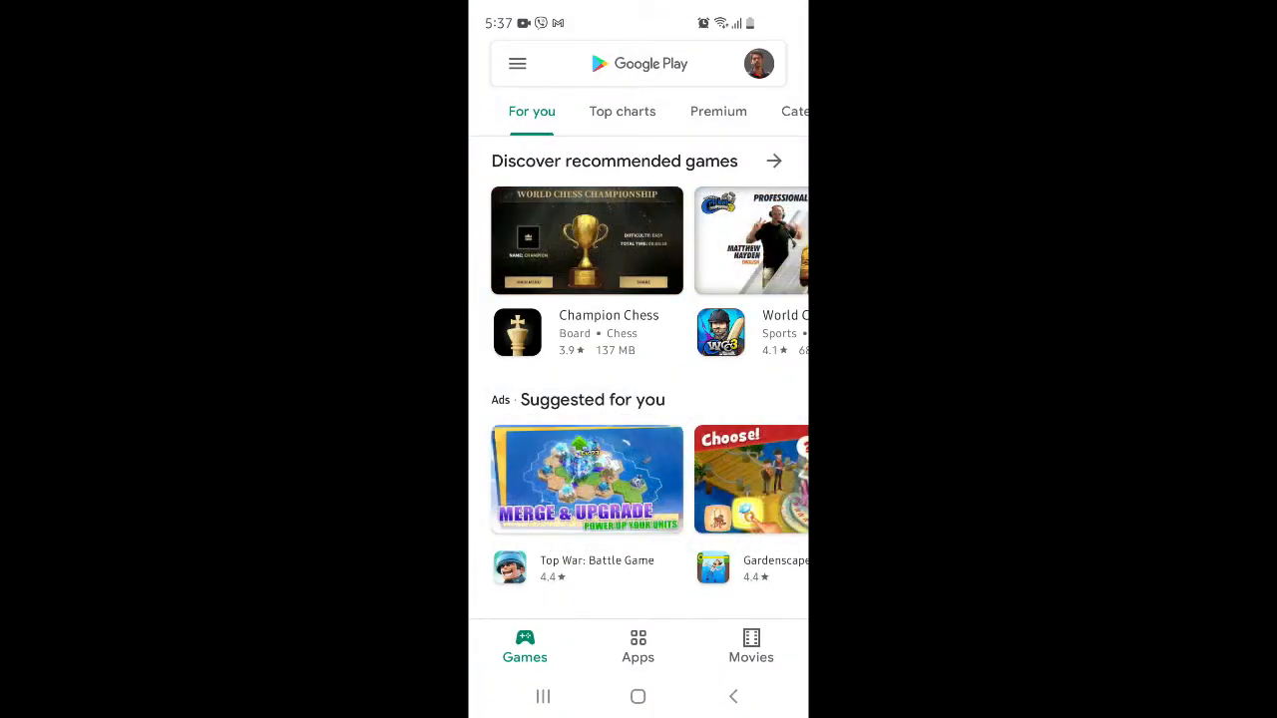
click(669, 62)
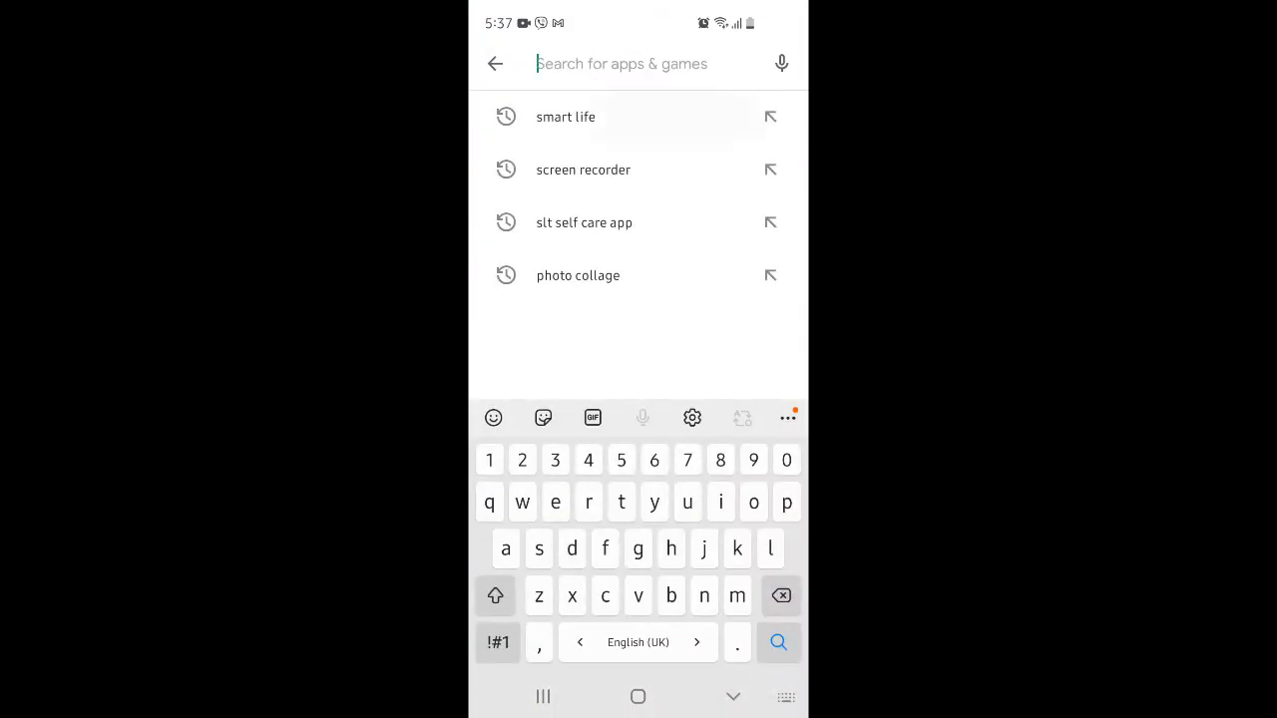
click(565, 116)
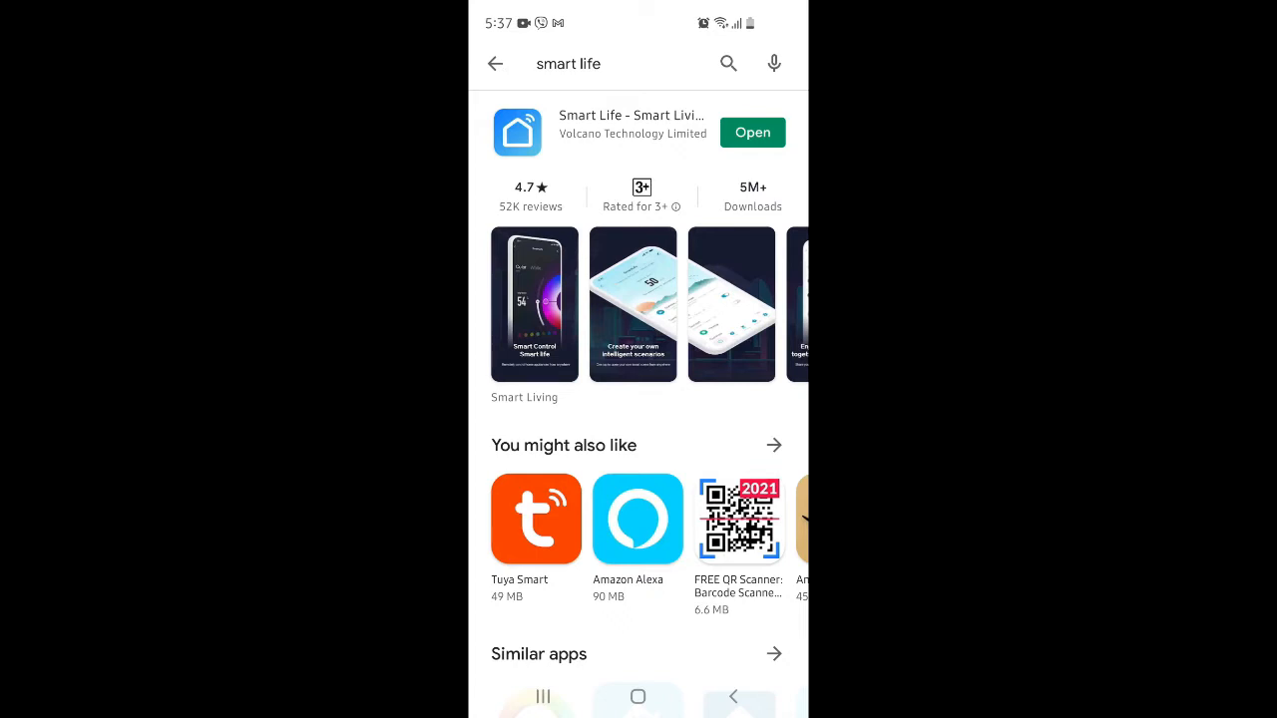
click(752, 132)
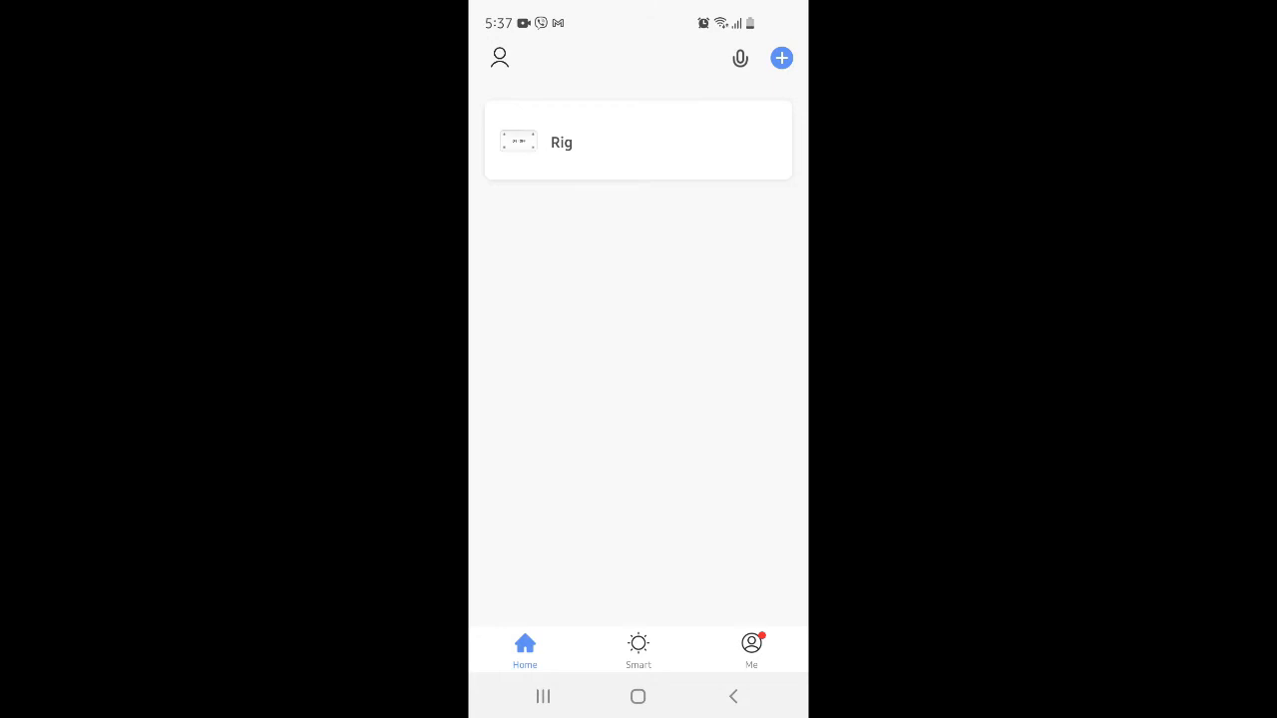
Add a device manually, choosing Switch (Wi-Fi) from the Electrical list.
click(780, 58)
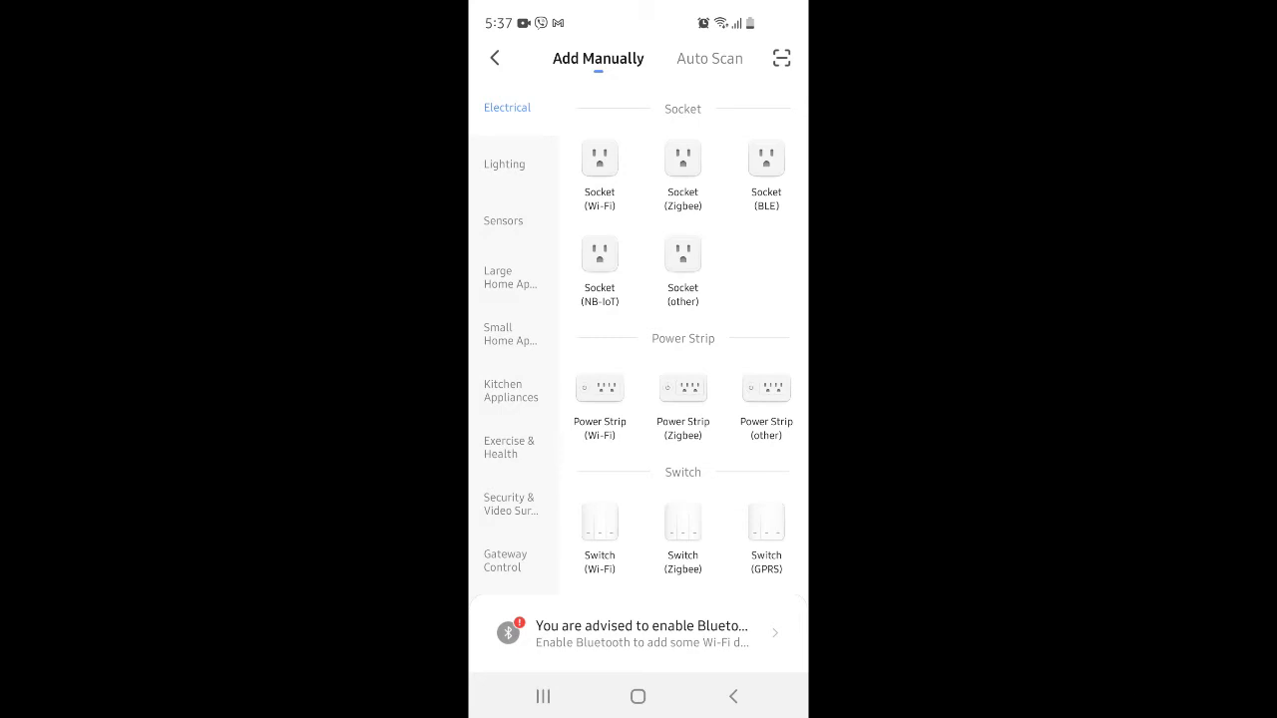
scroll(down, 3)
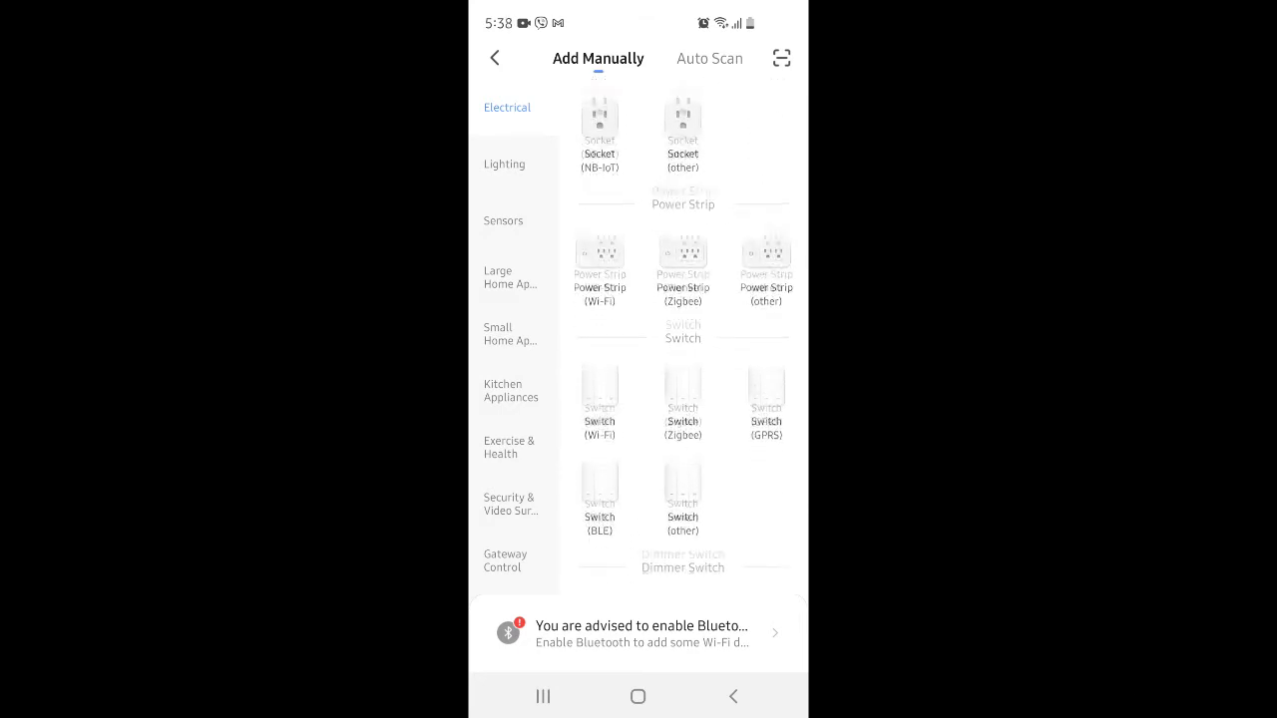
scroll(down, 3)
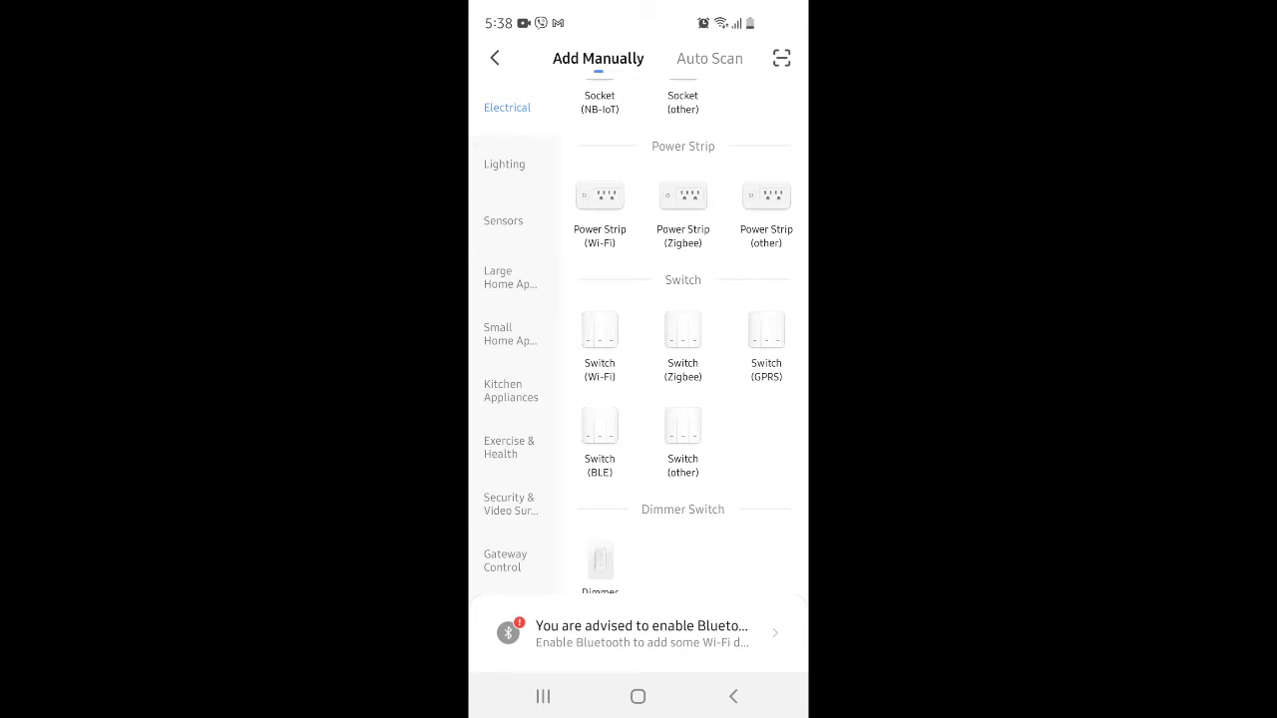
click(598, 329)
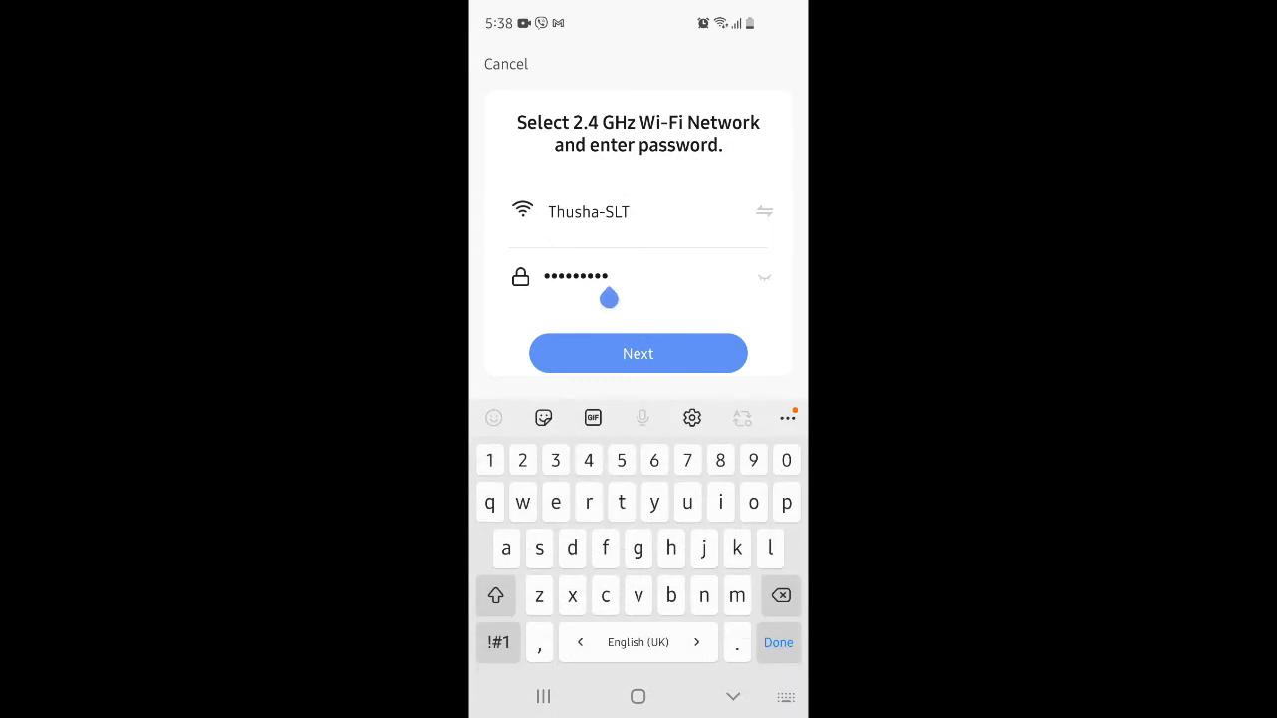
Submit the Wi-Fi credentials, confirm the rapidly blinking indicator, and pair the switch as W604-004.
click(639, 354)
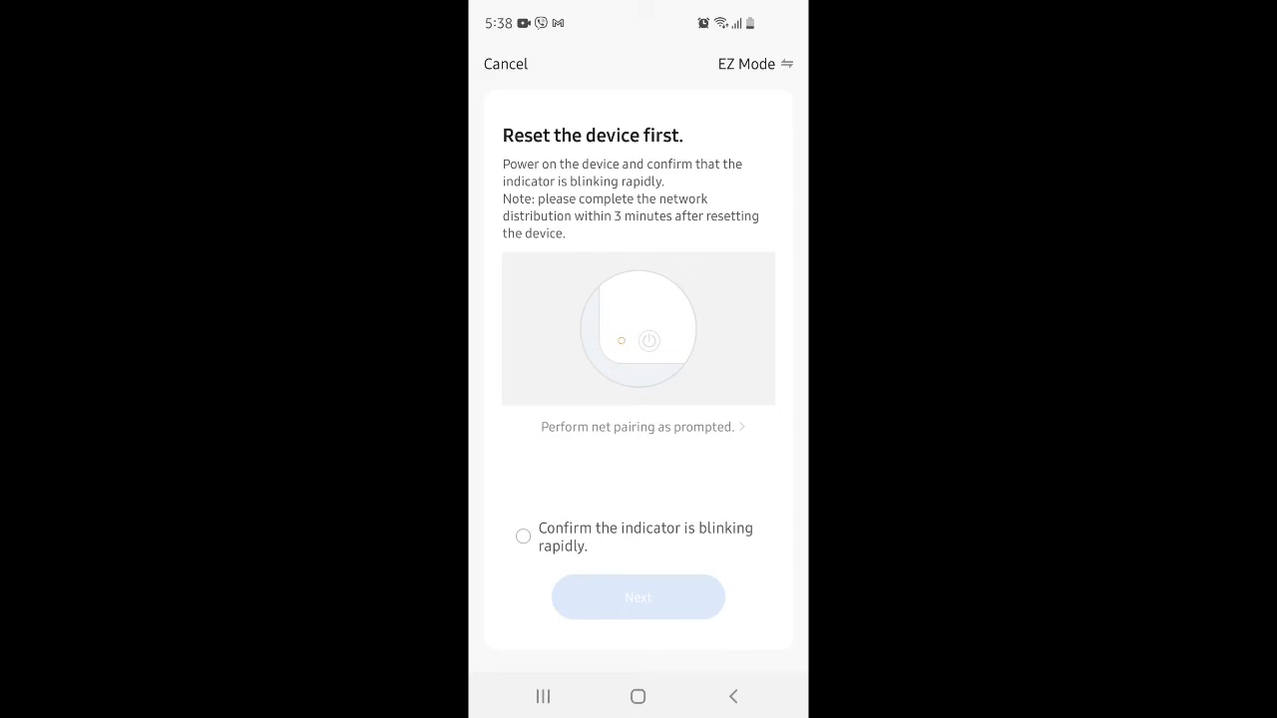
click(523, 535)
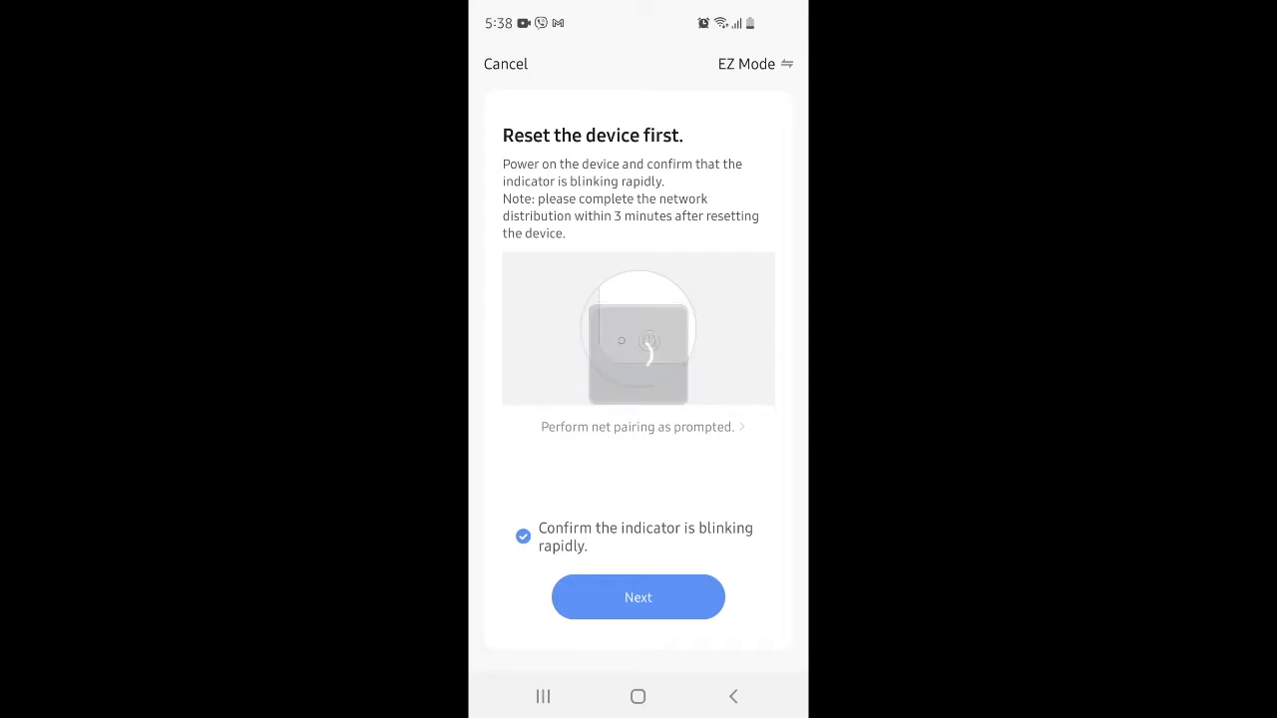
click(638, 597)
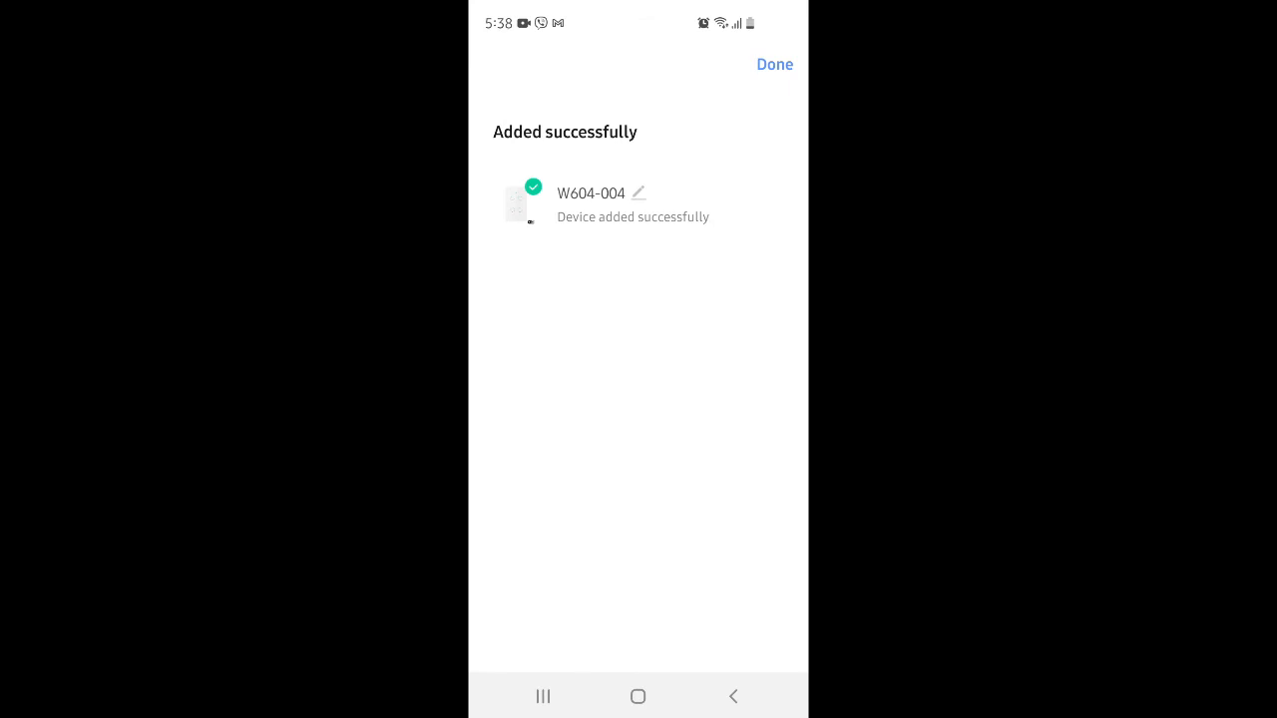
Rename the new switch from W604-004 to 'My Room', save, and finish setup with Done.
click(638, 191)
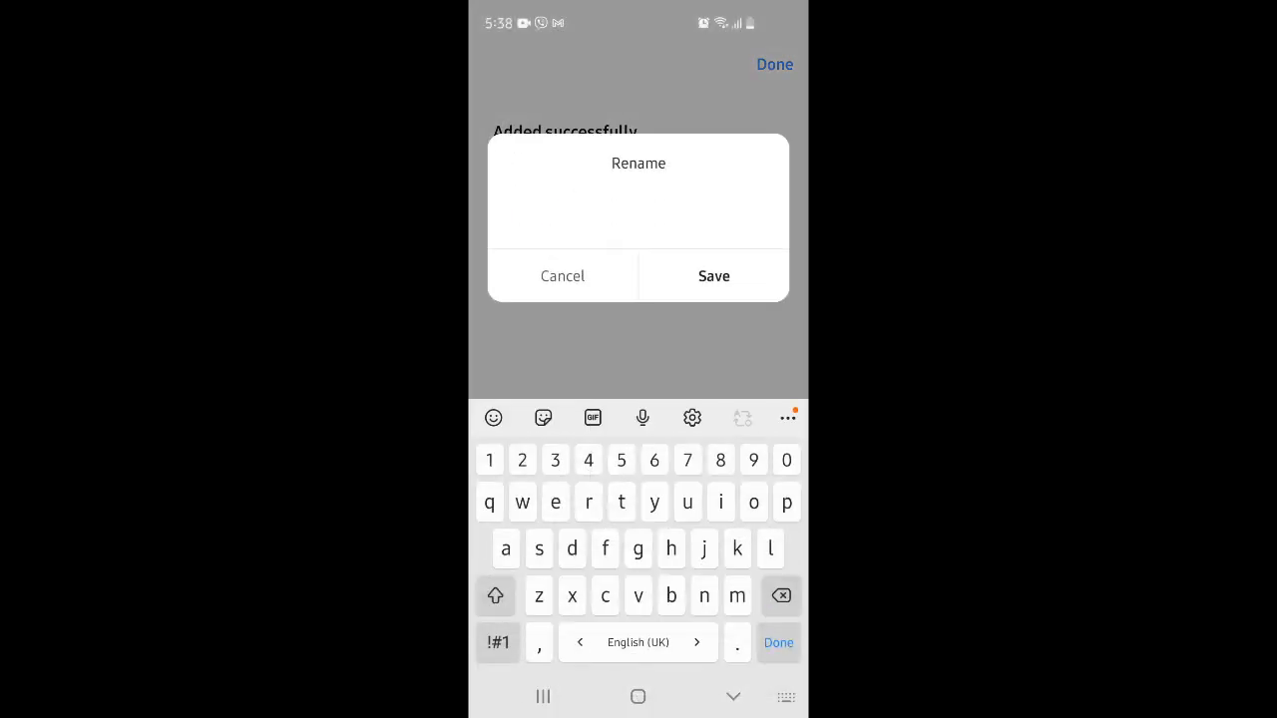
text(My)
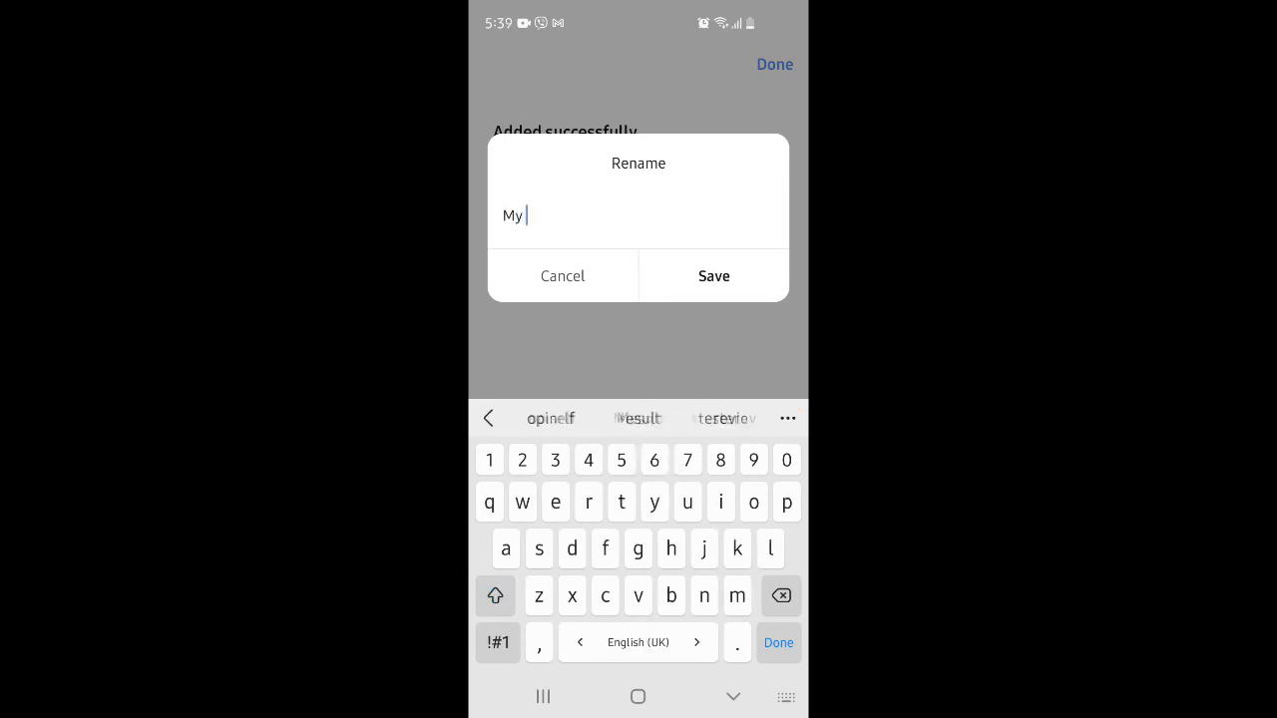
click(715, 276)
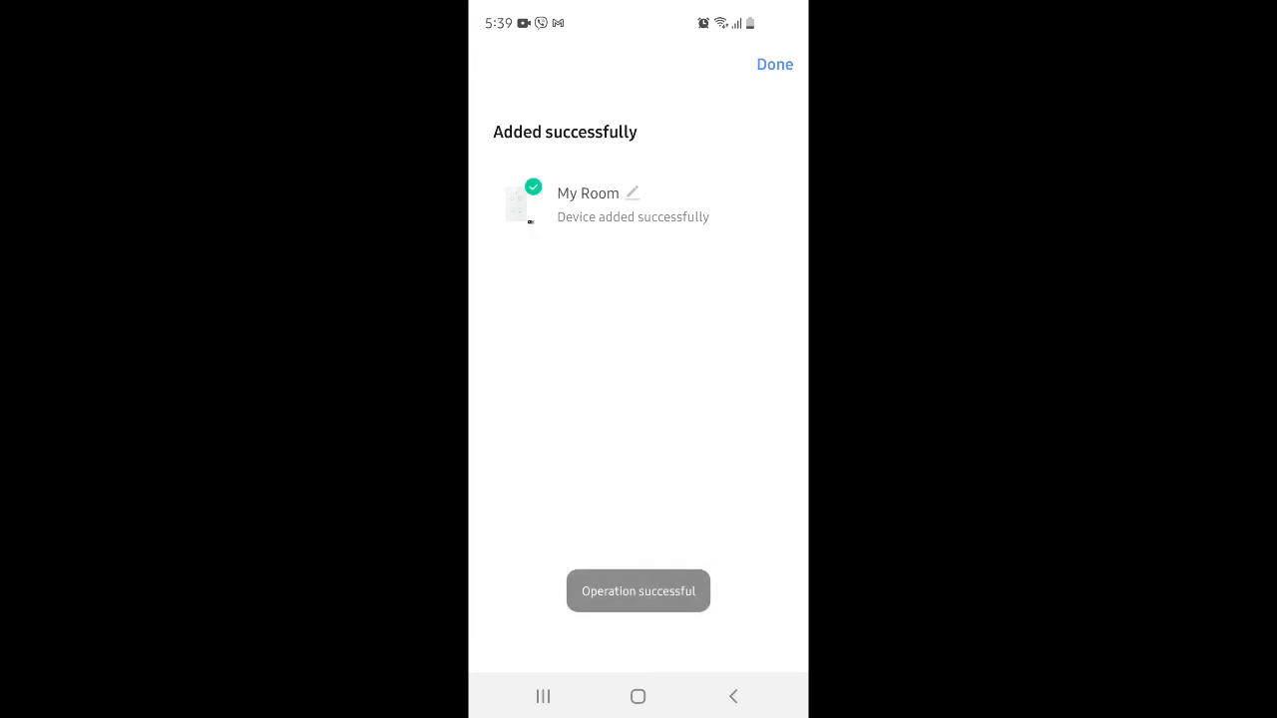
click(774, 64)
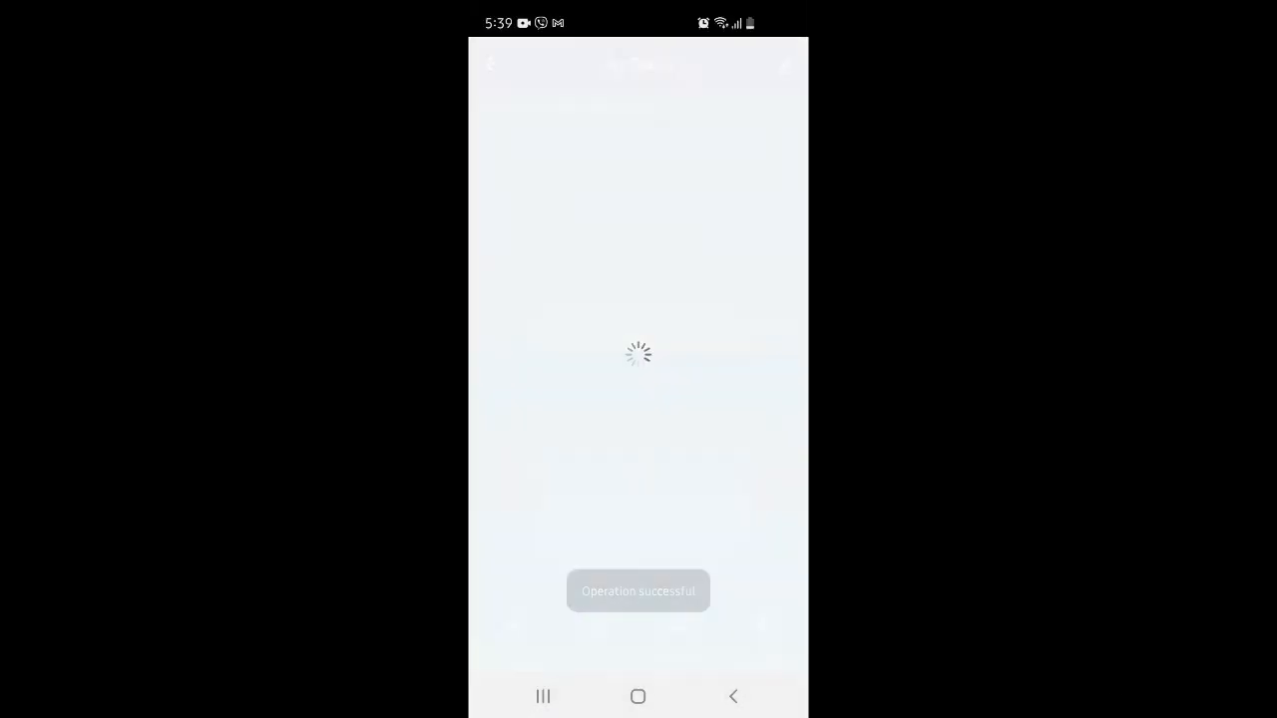